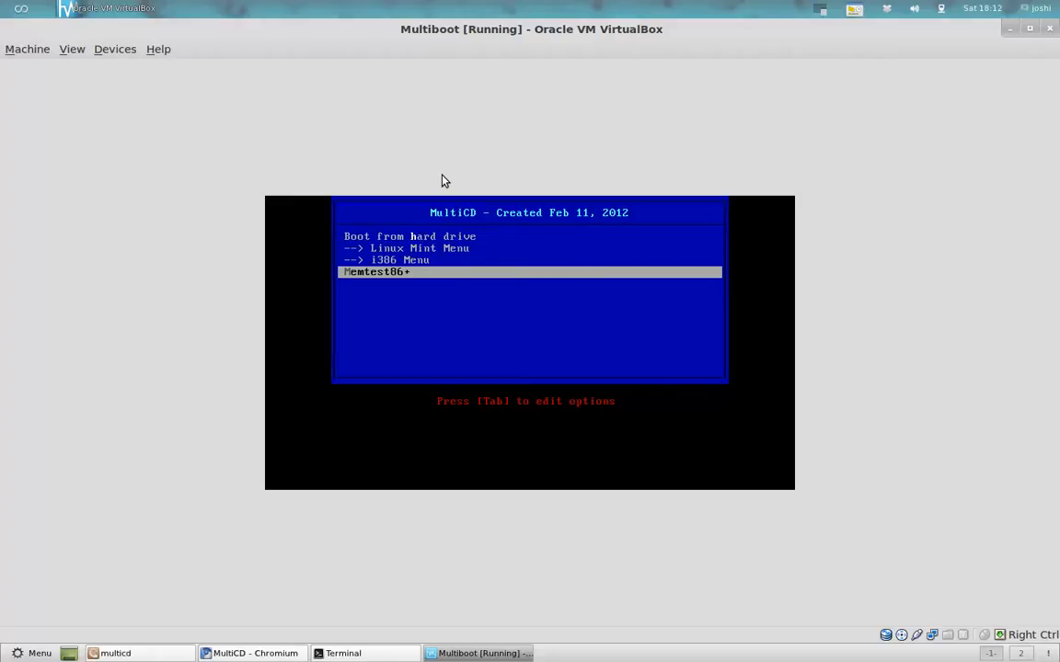
{"action": "mouse_move", "coordinate": [554, 466]}
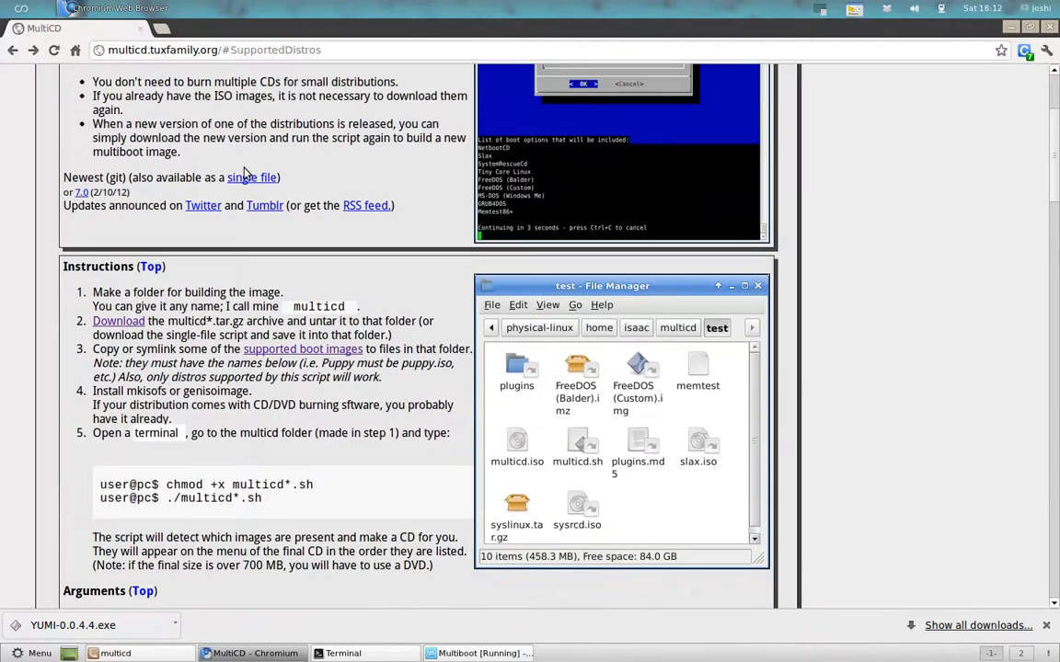
- Scroll the MultiCD page down to the Supported Distros ISO names, then bring up the terminal
{"action": "scroll", "scroll_direction": "down", "scroll_amount": 3}
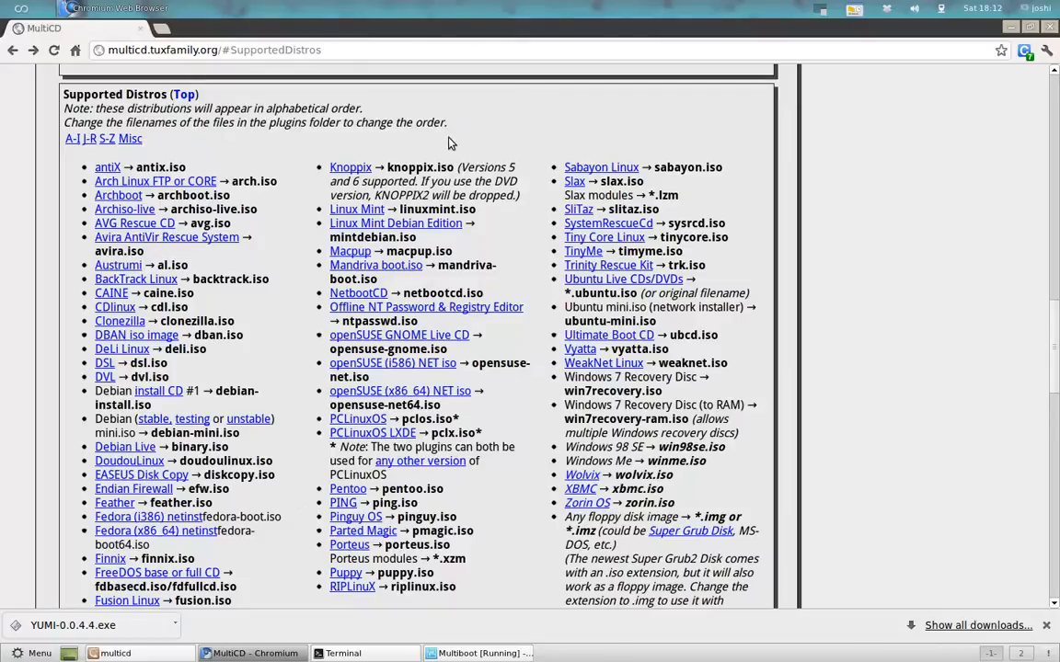
{"action": "mouse_move", "coordinate": [464, 286]}
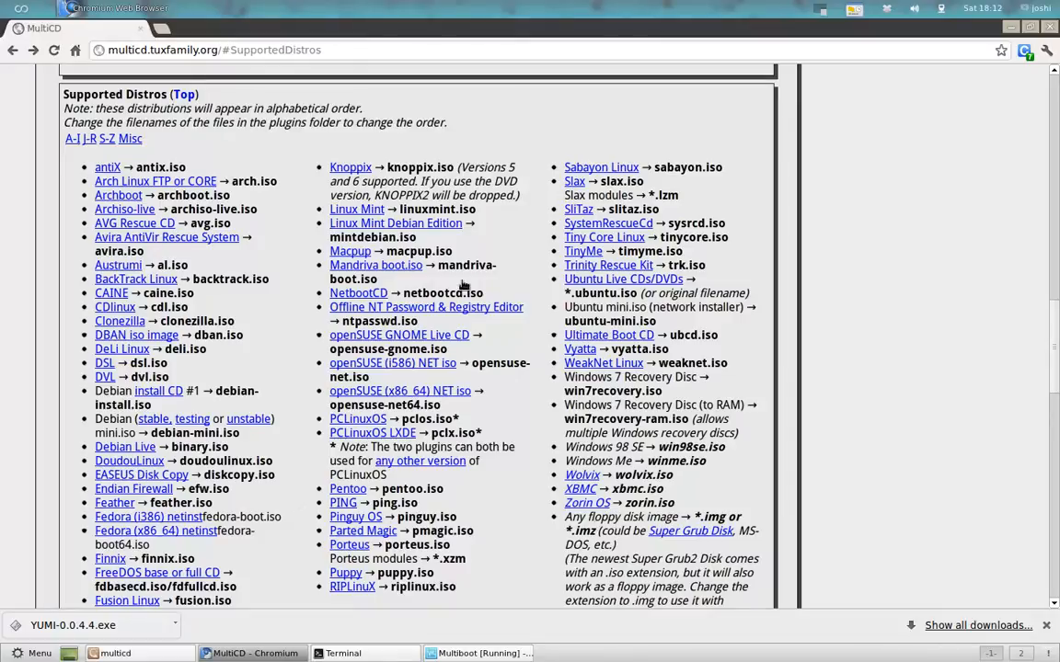
{"action": "mouse_move", "coordinate": [671, 357]}
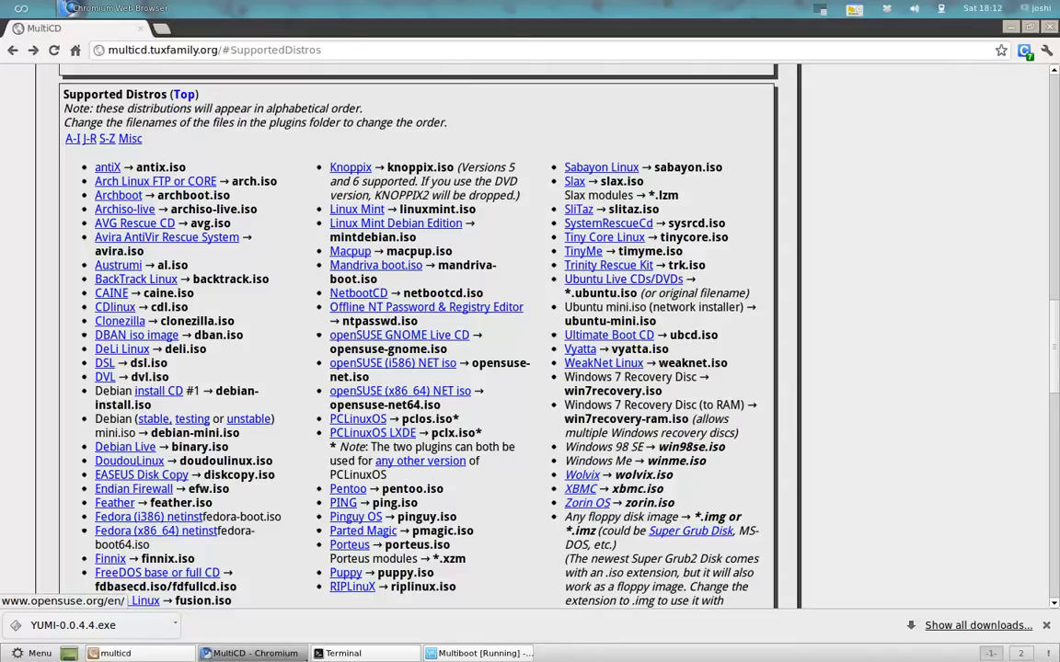
{"action": "left_click", "coordinate": [342, 653]}
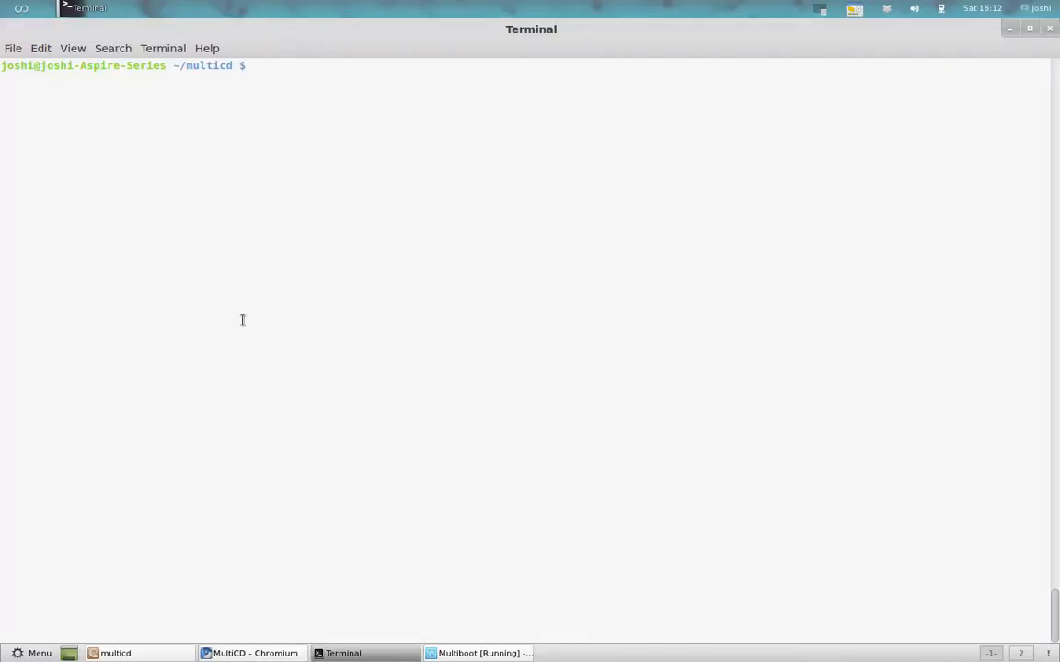
- Bring up the multicd folder listing the Ubuntu and Mint ISOs and select isos.txt
{"action": "left_click", "coordinate": [115, 653]}
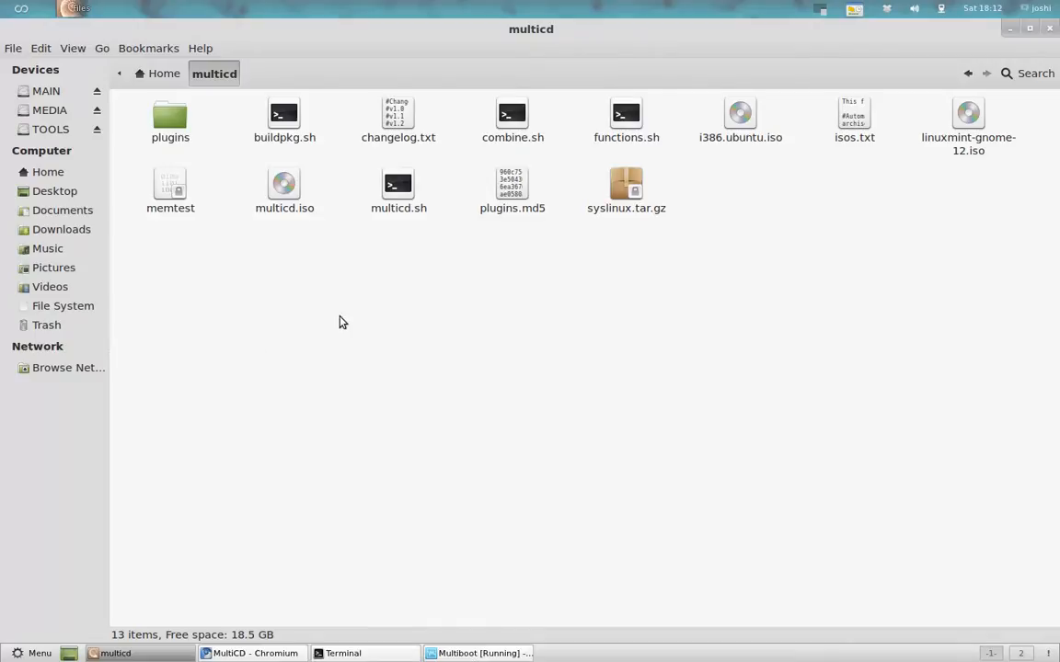
{"action": "mouse_move", "coordinate": [831, 223]}
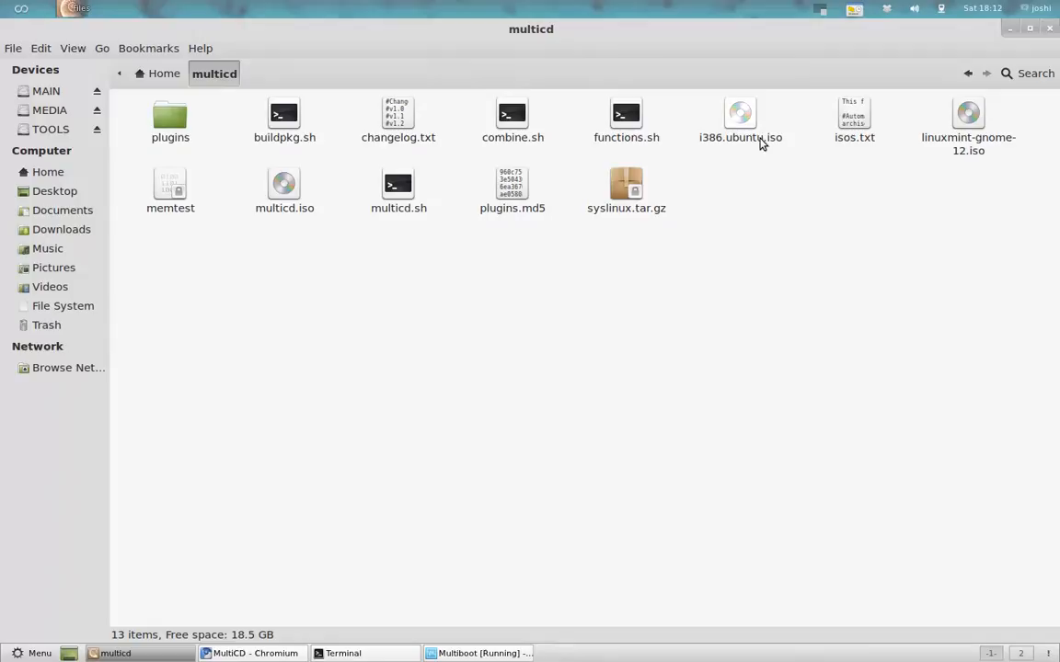
{"action": "mouse_move", "coordinate": [750, 149]}
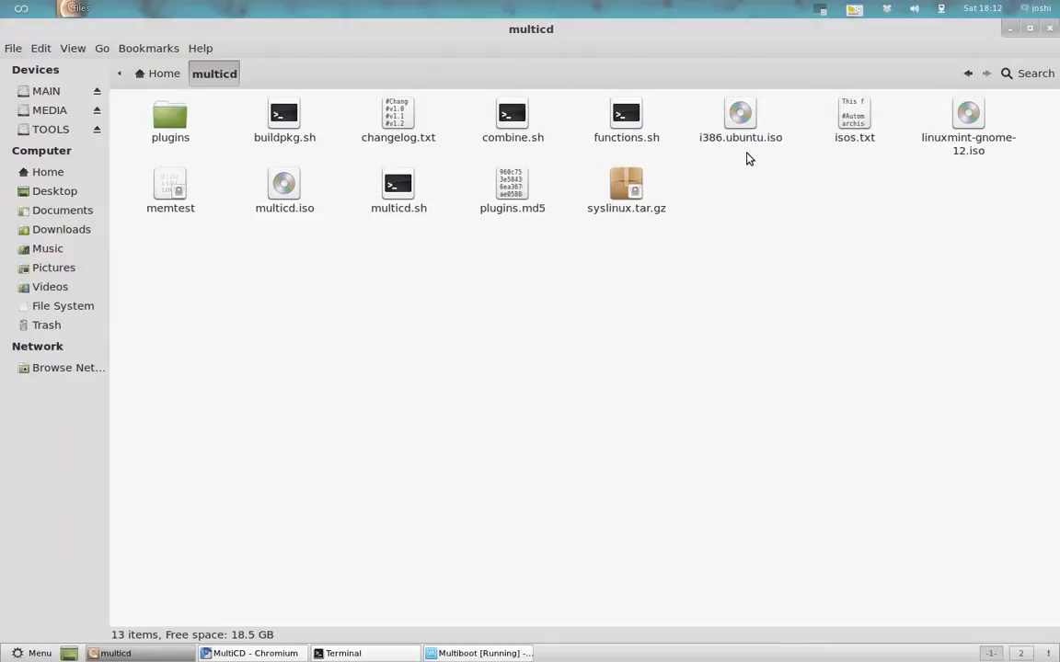
{"action": "left_click", "coordinate": [853, 119]}
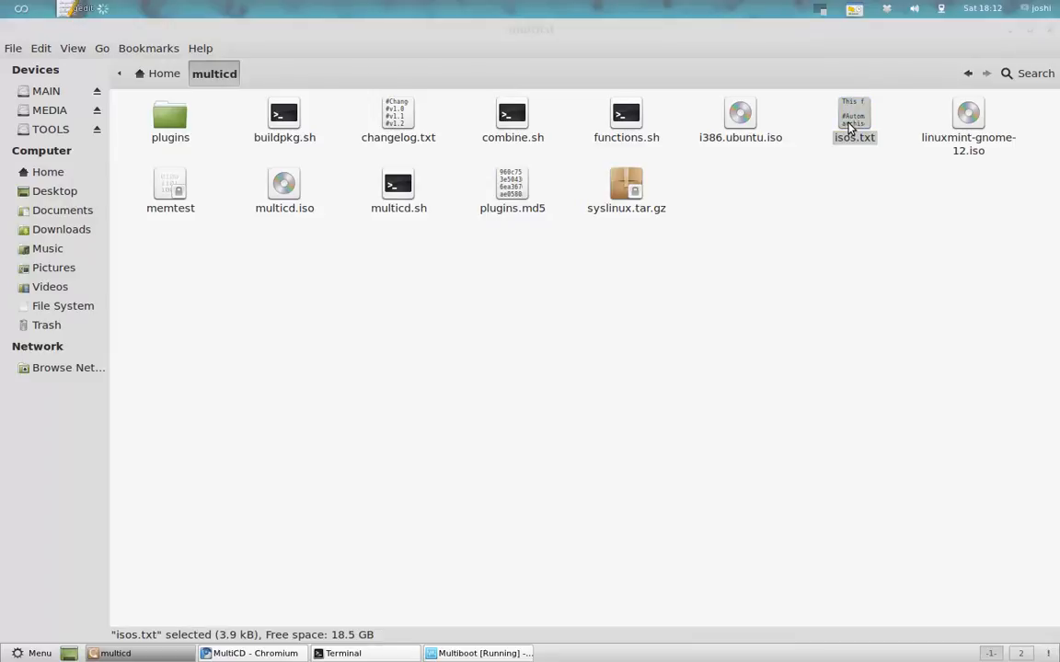
- Open isos.txt in gedit to see recognized ISO name patterns, then hide the editor
{"action": "double_click", "coordinate": [854, 119]}
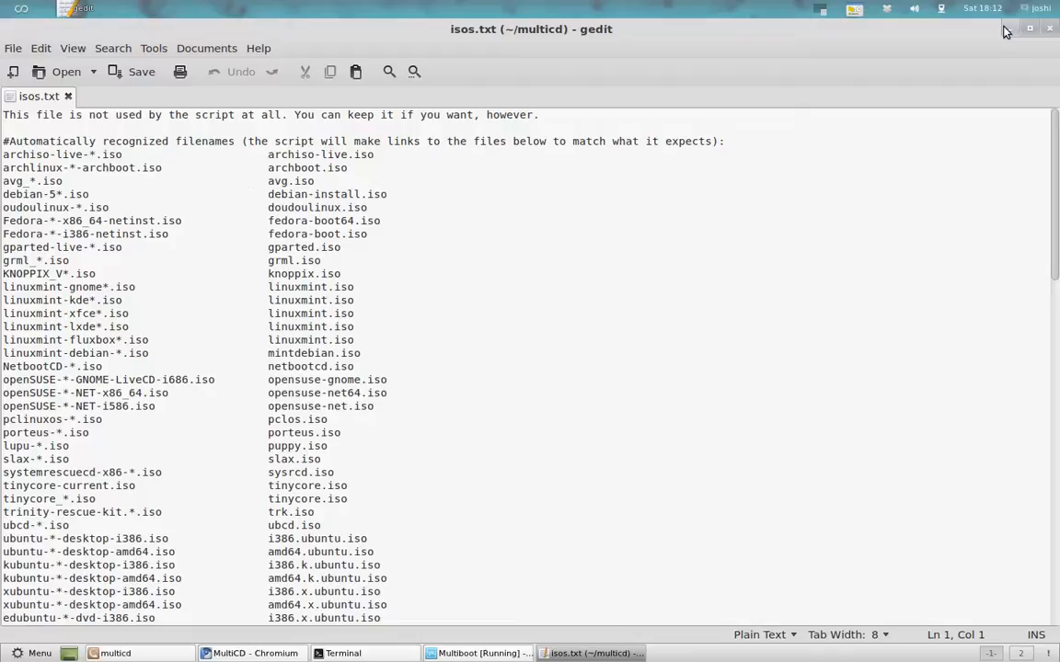
{"action": "left_click", "coordinate": [114, 653]}
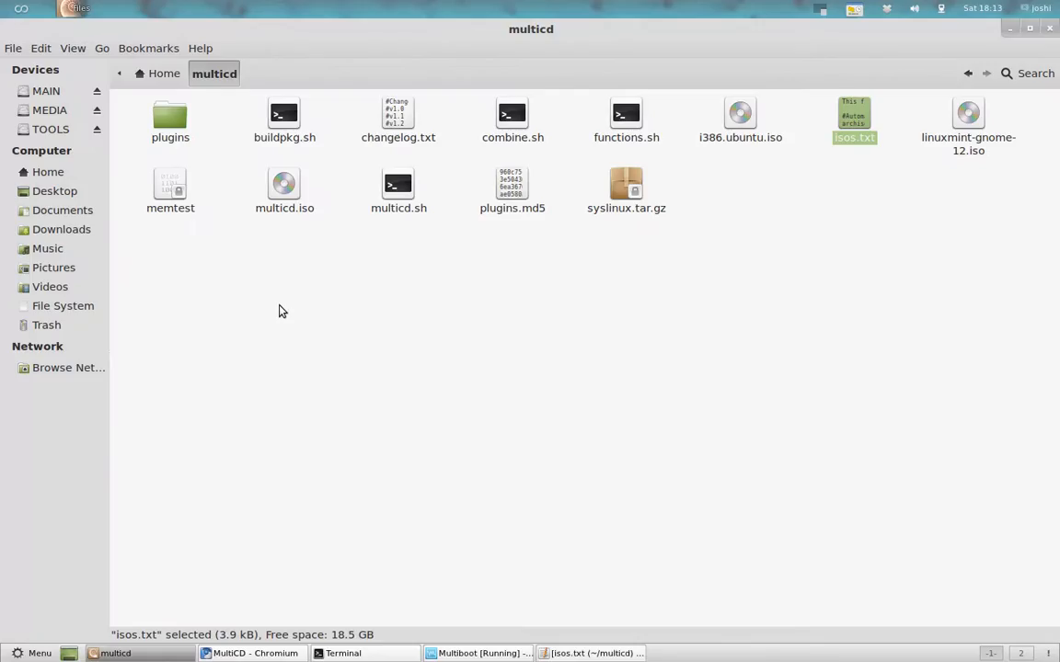
{"action": "mouse_move", "coordinate": [386, 303]}
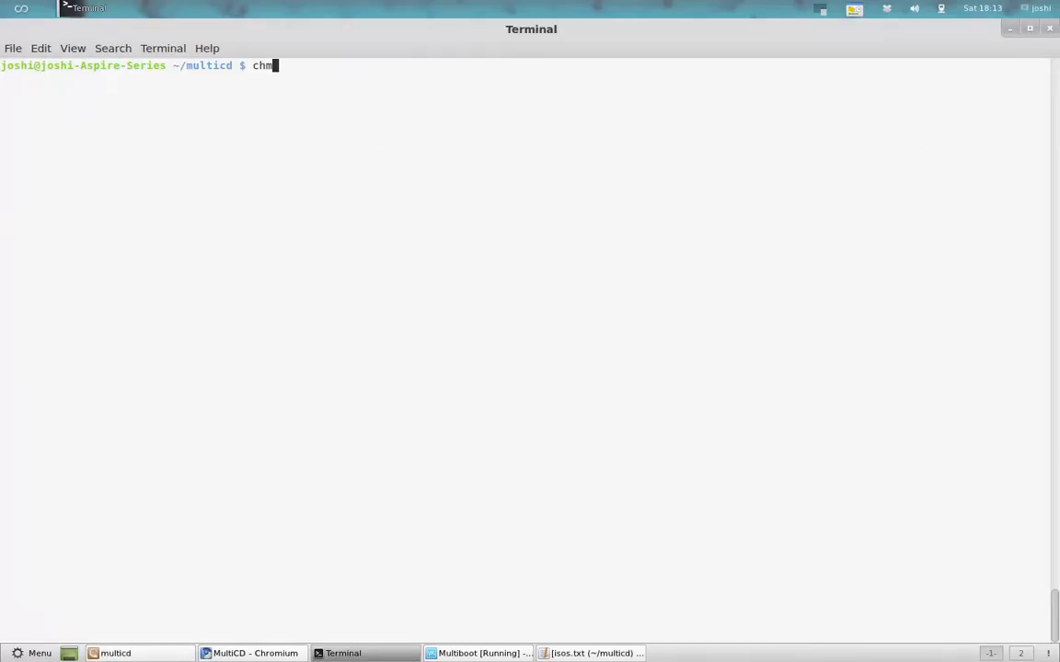
- Make multicd.sh executable with chmod +x multicd.sh
{"action": "type", "text": "od -"}
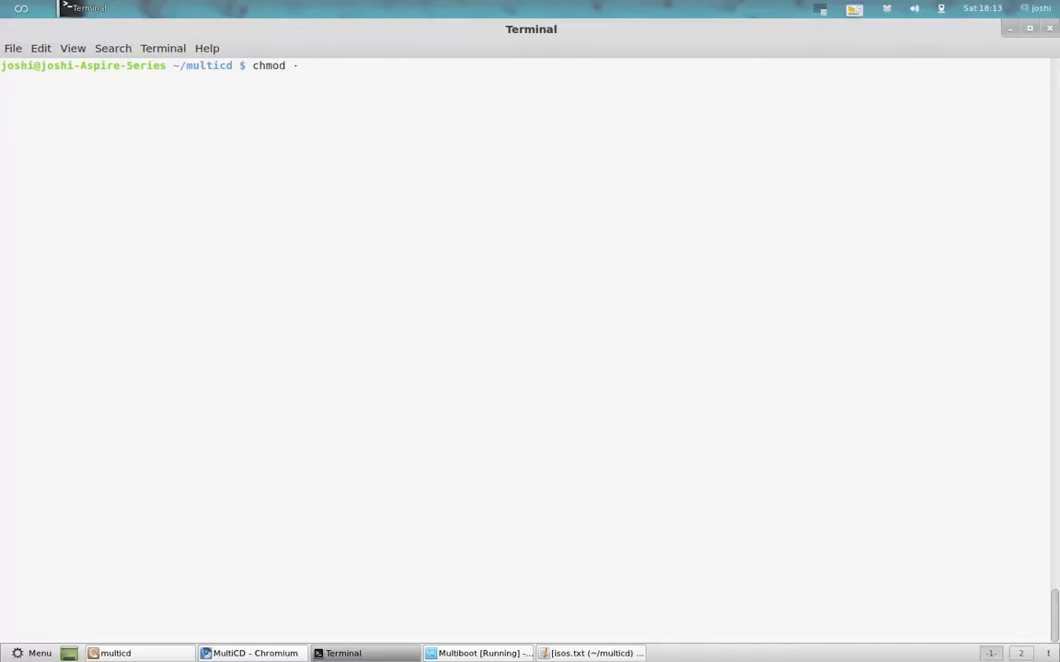
{"action": "key", "text": "BackSpace"}
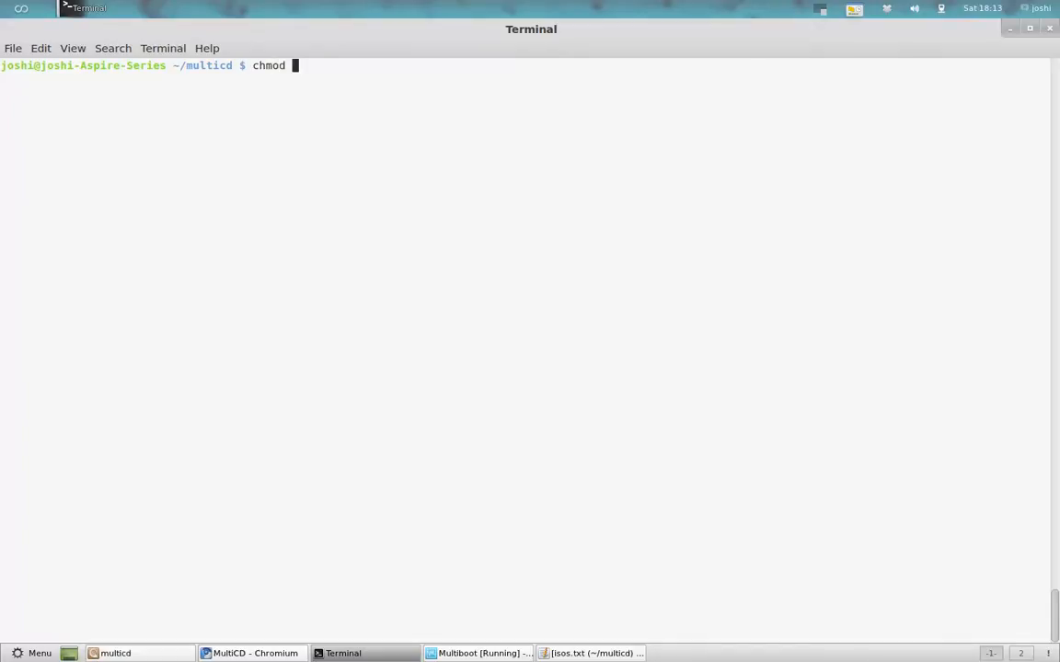
{"action": "type", "text": "+ x"}
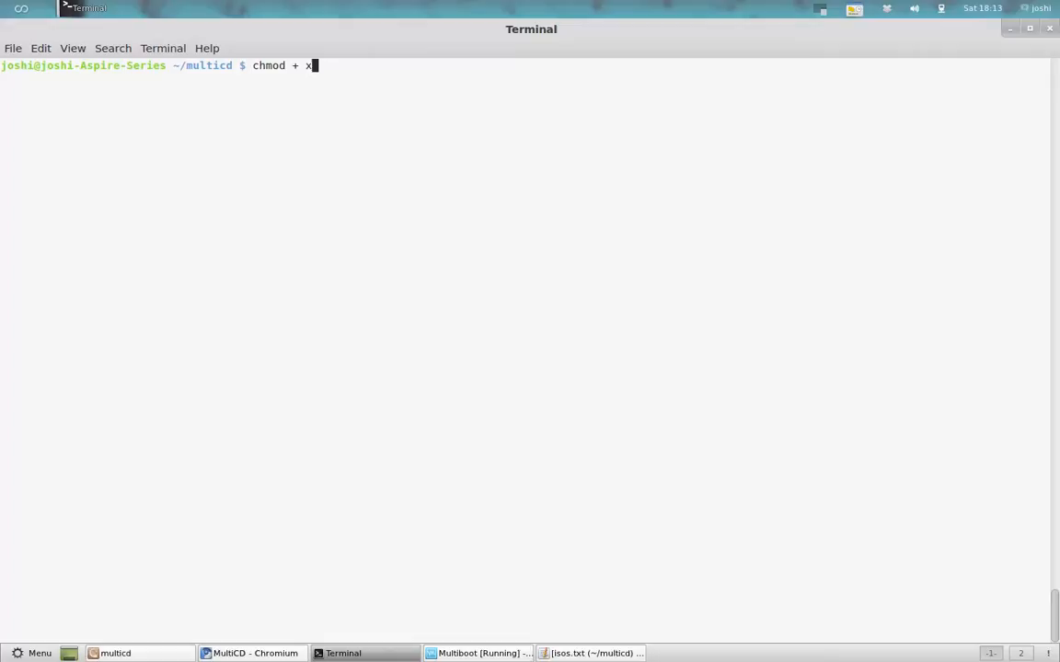
{"action": "key", "text": "BackSpace"}
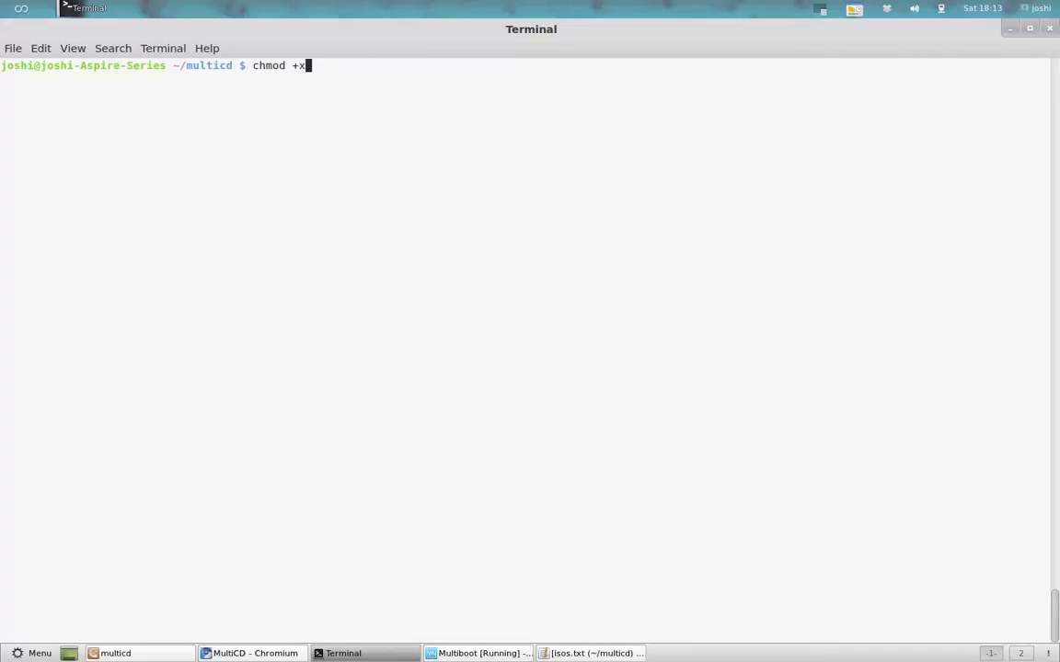
{"action": "mouse_move", "coordinate": [517, 628]}
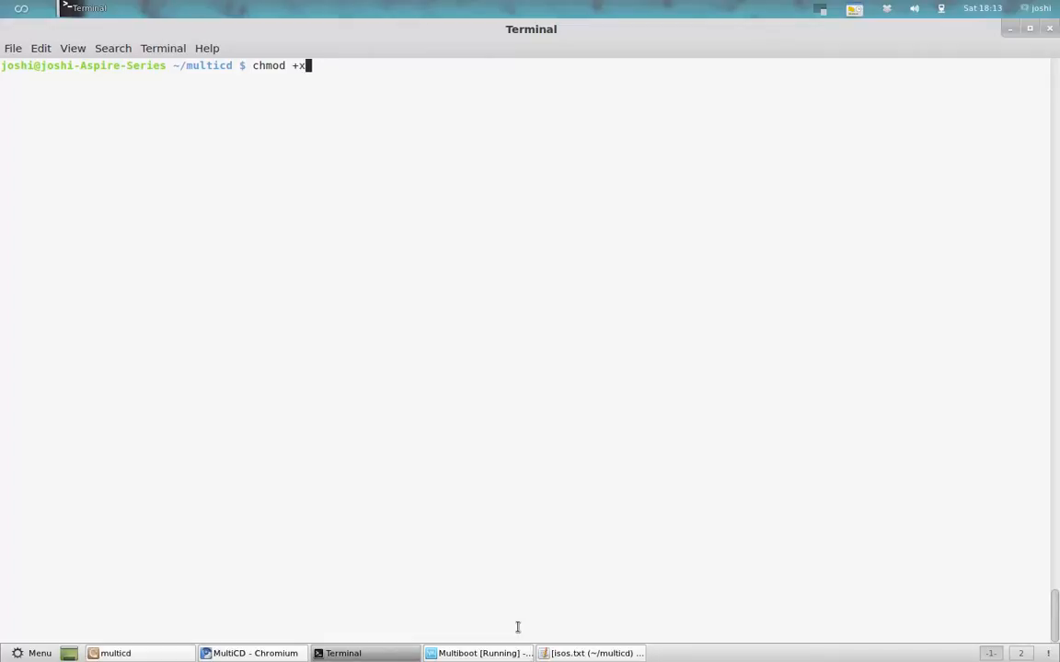
{"action": "left_click", "coordinate": [478, 653]}
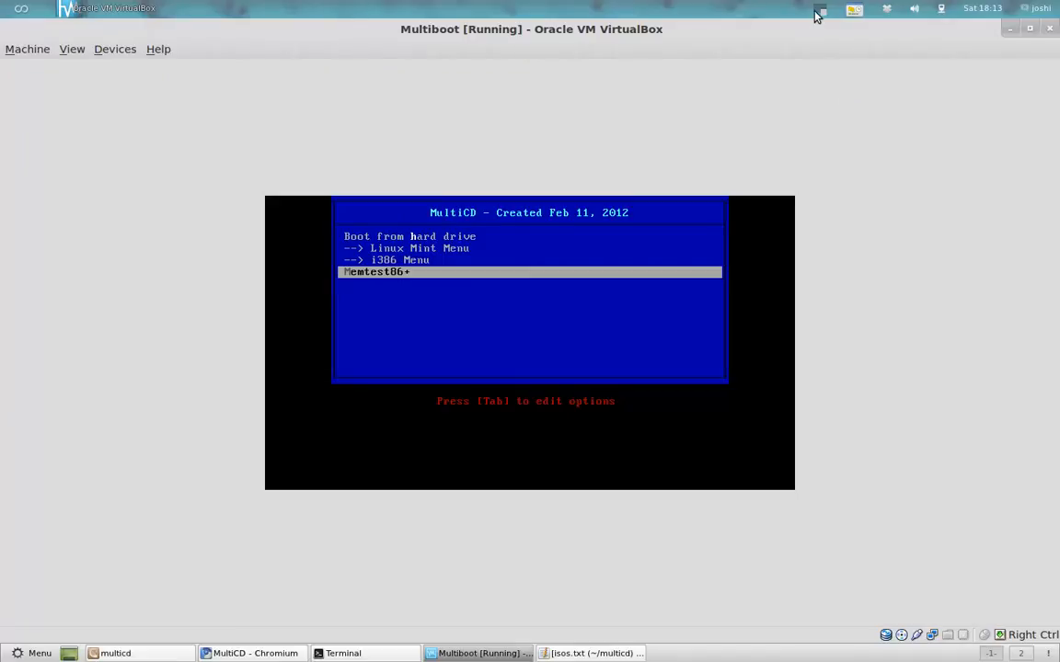
{"action": "left_click", "coordinate": [342, 653]}
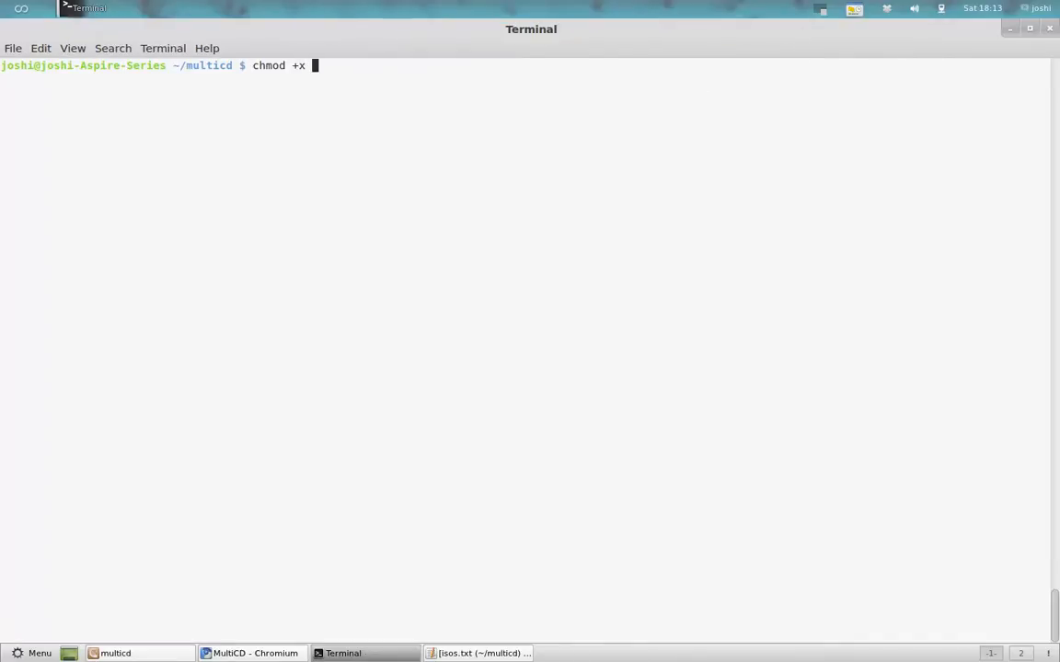
{"action": "type", "text": "m"}
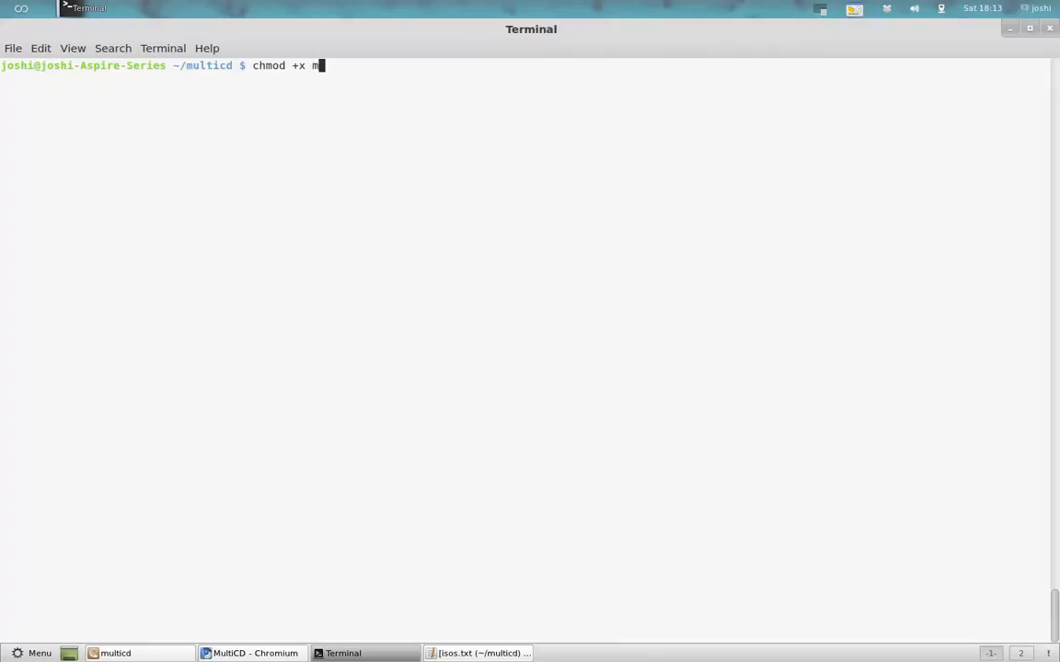
{"action": "type", "text": "ultic"}
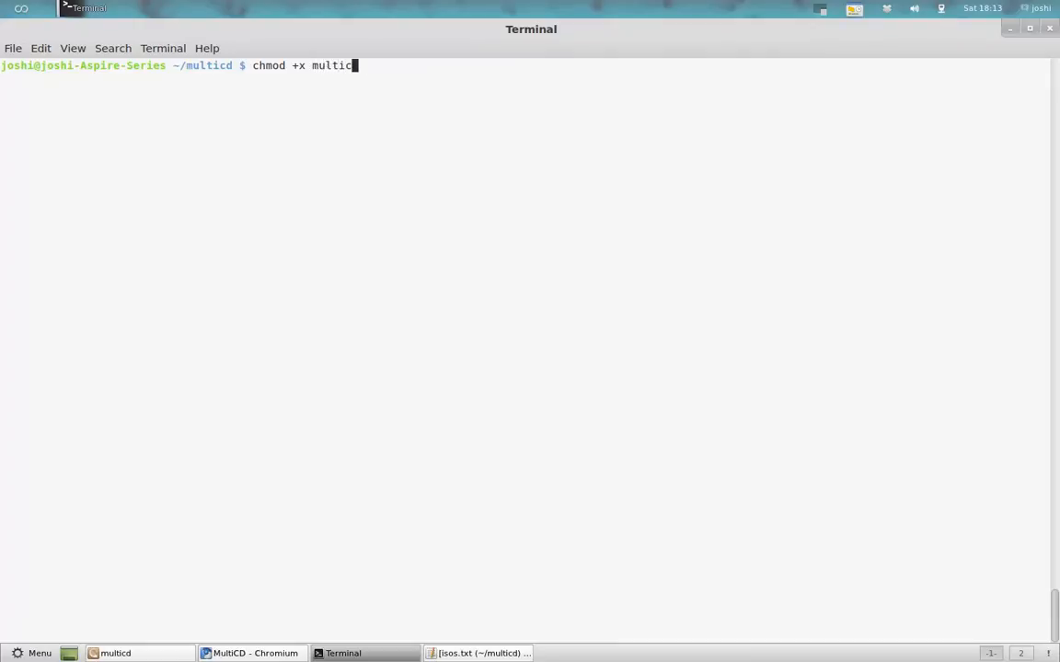
{"action": "type", "text": ".sh"}
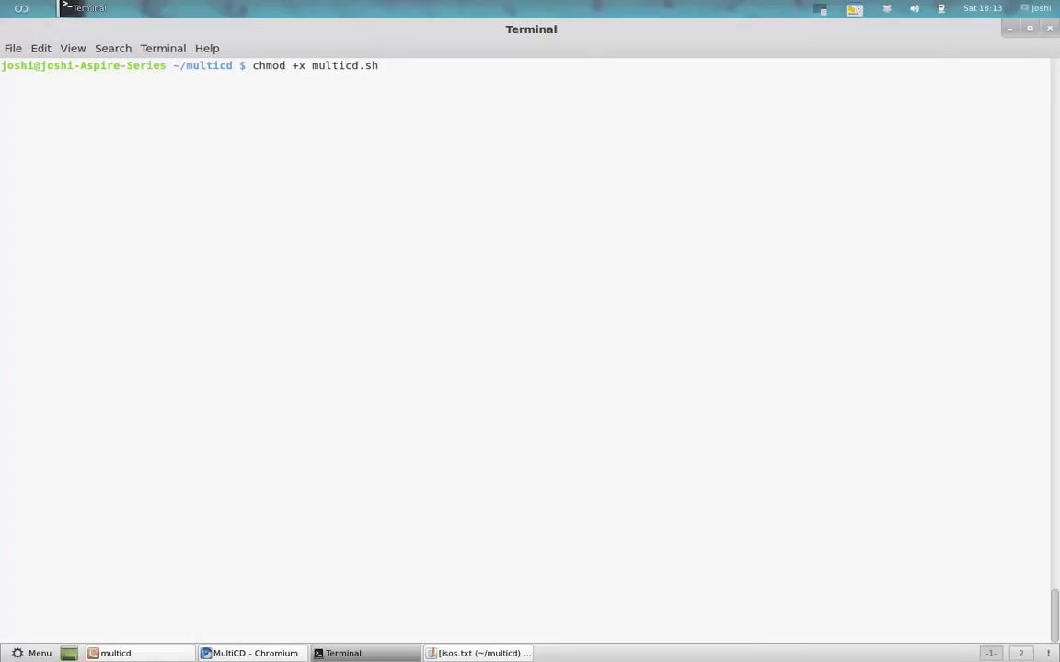
{"action": "key", "text": "Return"}
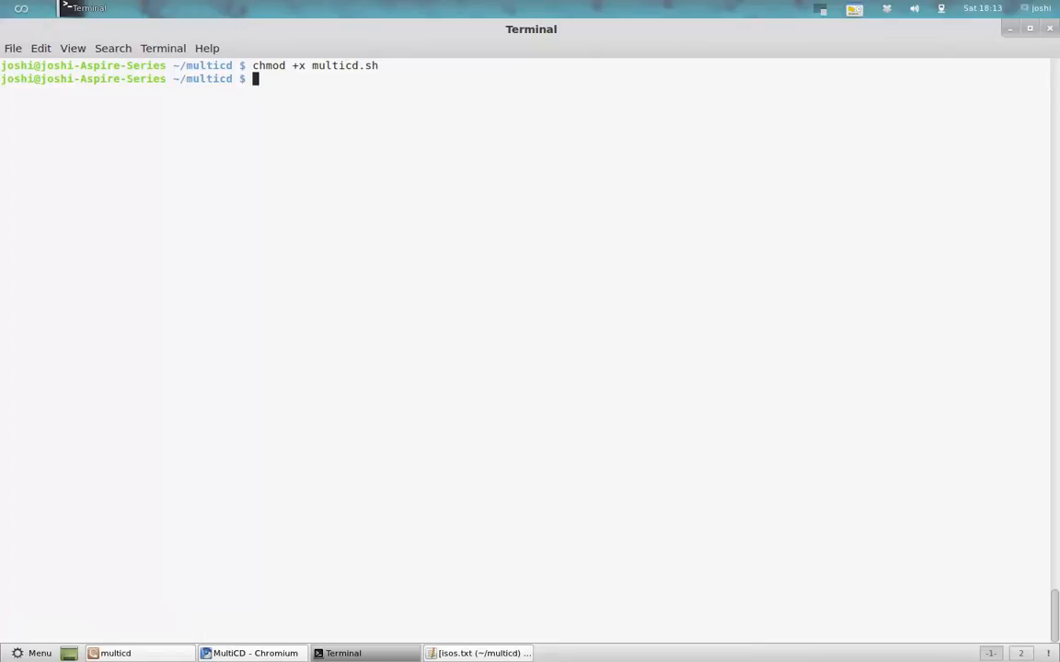
- Launch the MultiCD build by running ./multicd.sh
{"action": "type", "text": "./"}
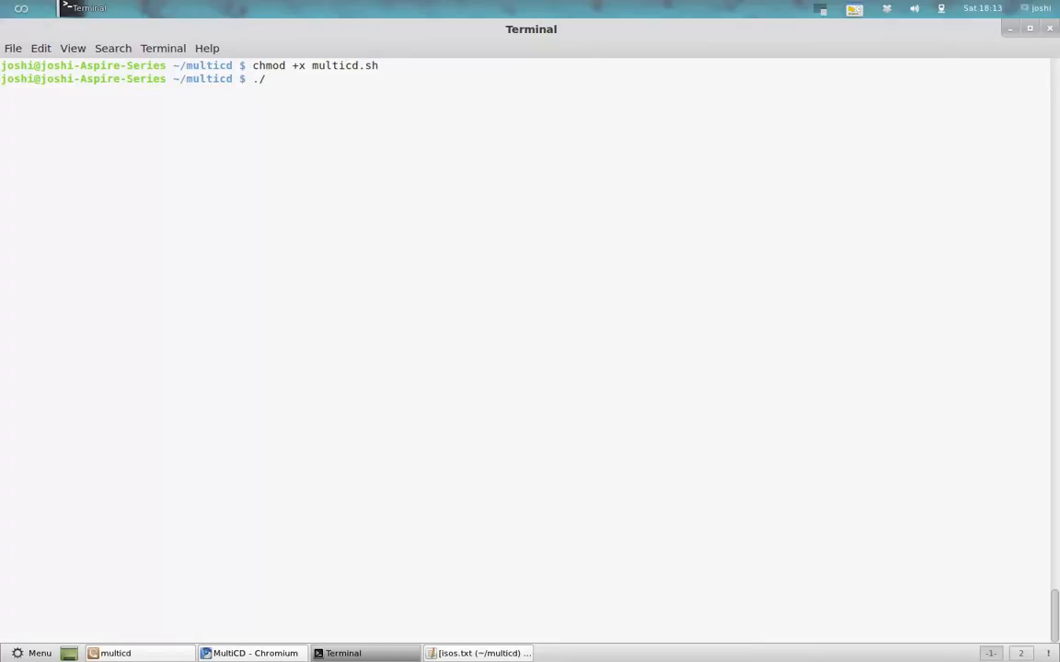
{"action": "type", "text": "mul"}
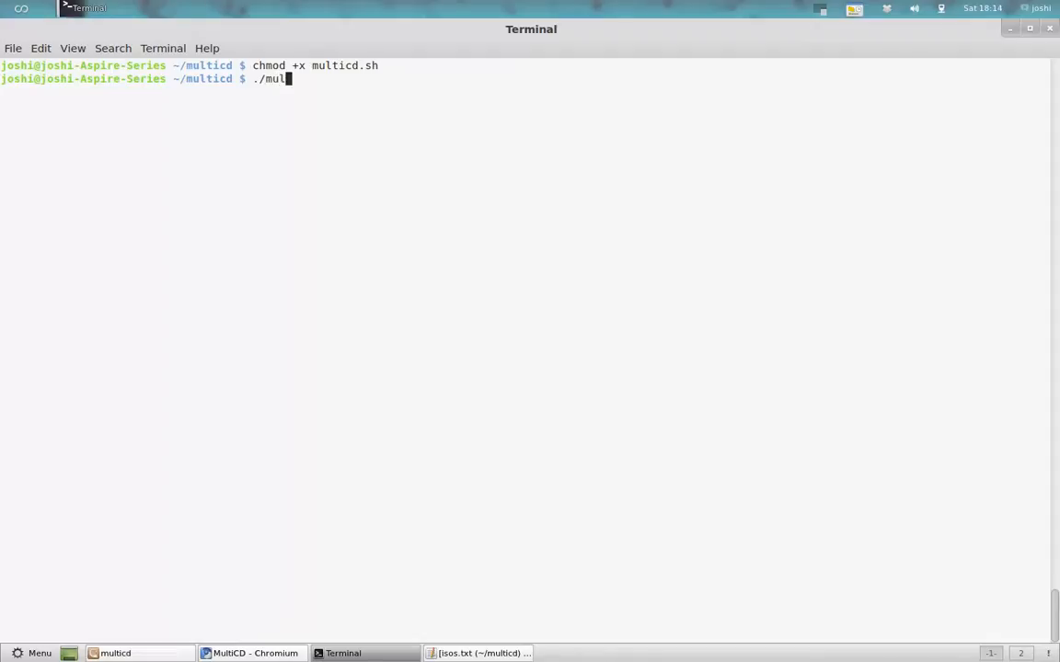
{"action": "type", "text": "ticd.sh"}
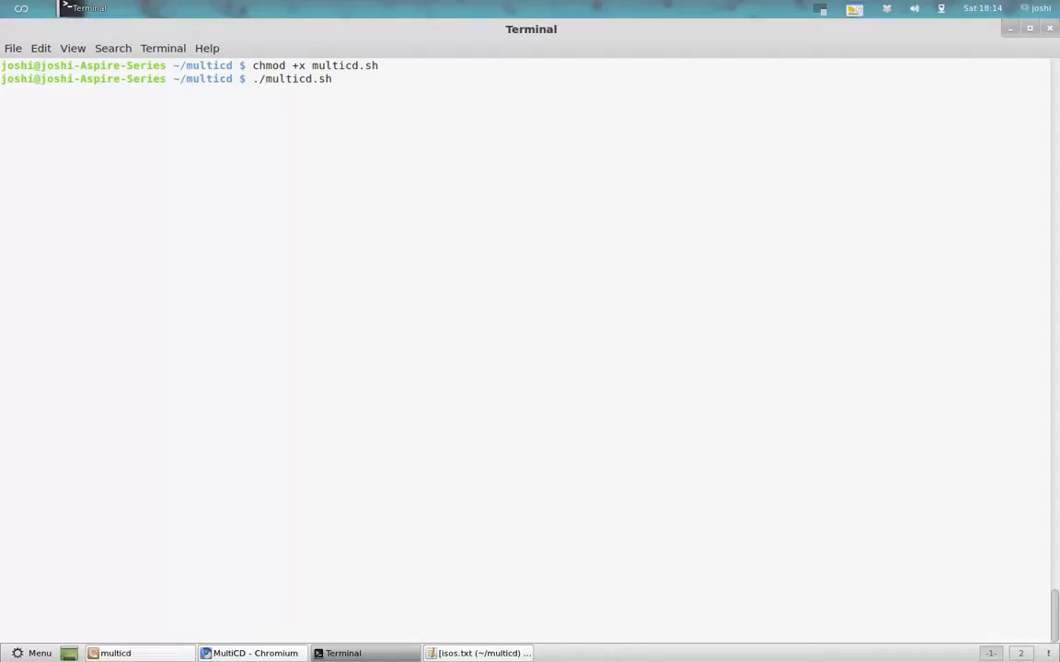
{"action": "key", "text": "Return"}
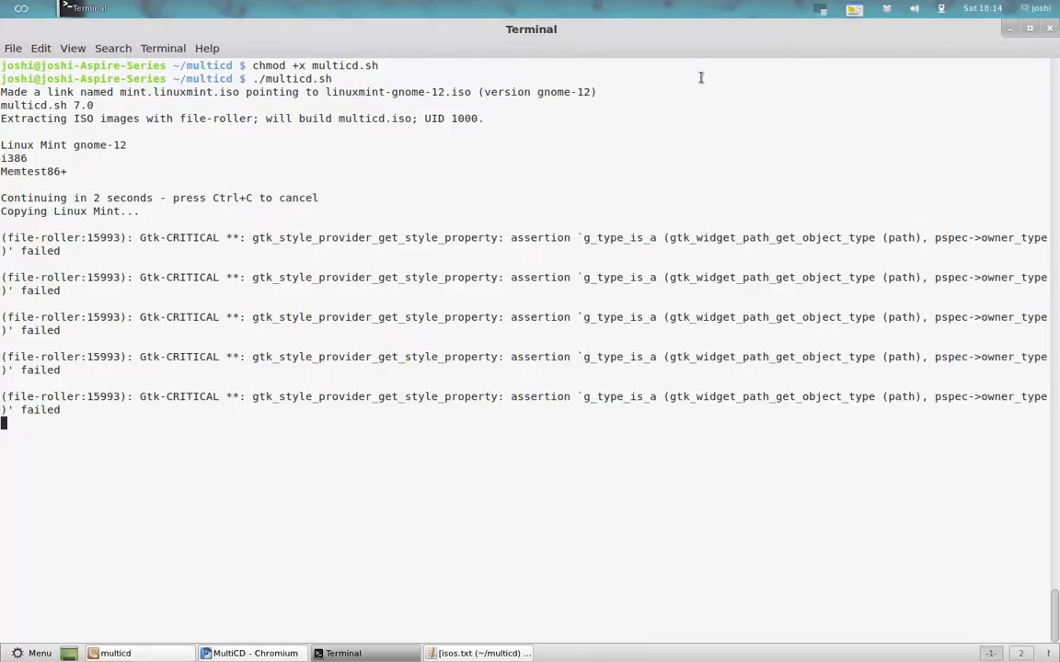
{"action": "mouse_move", "coordinate": [453, 154]}
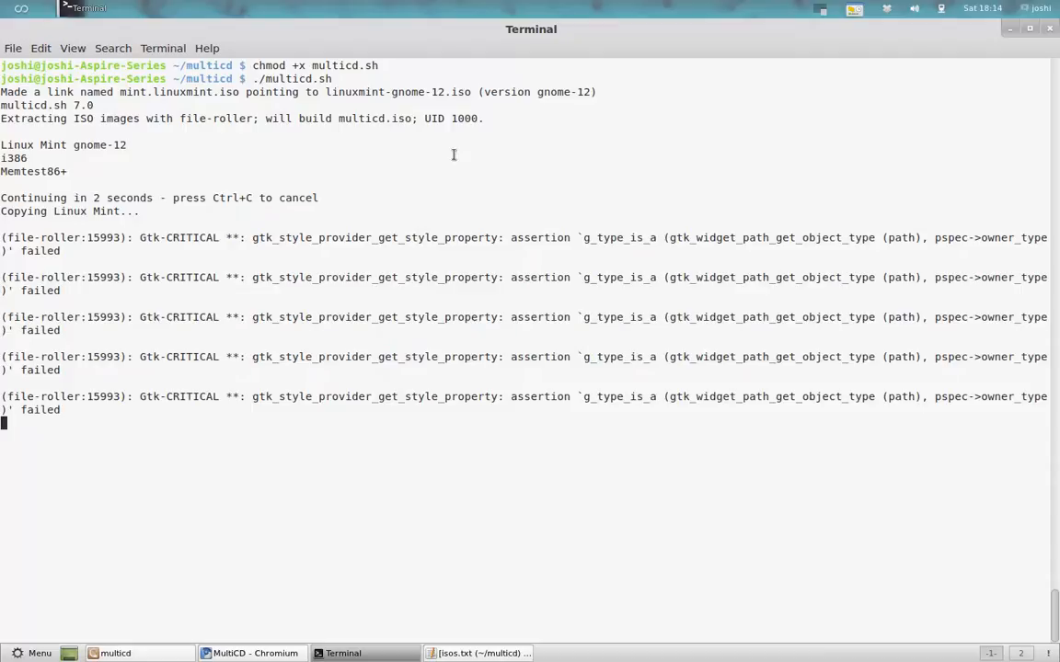
{"action": "mouse_move", "coordinate": [313, 113]}
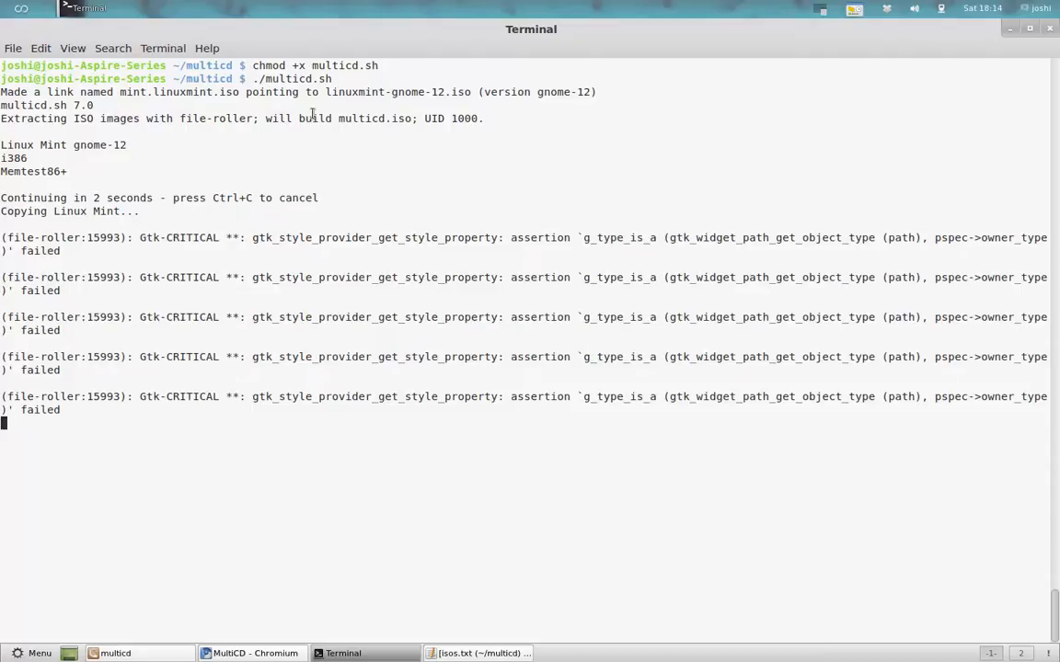
{"action": "mouse_move", "coordinate": [286, 8]}
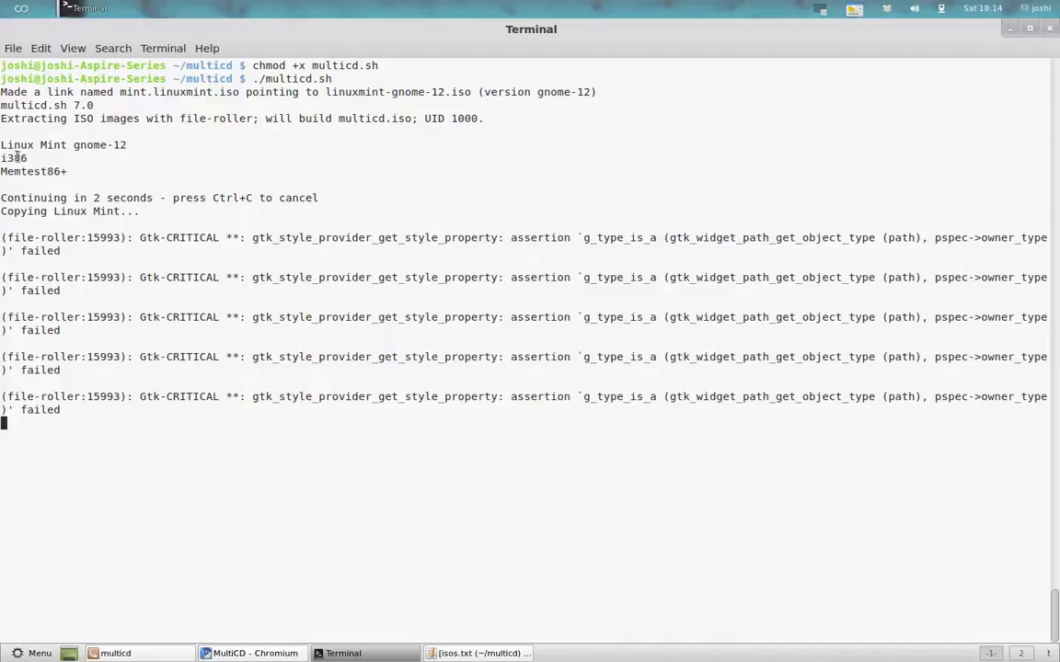
{"action": "mouse_move", "coordinate": [334, 516]}
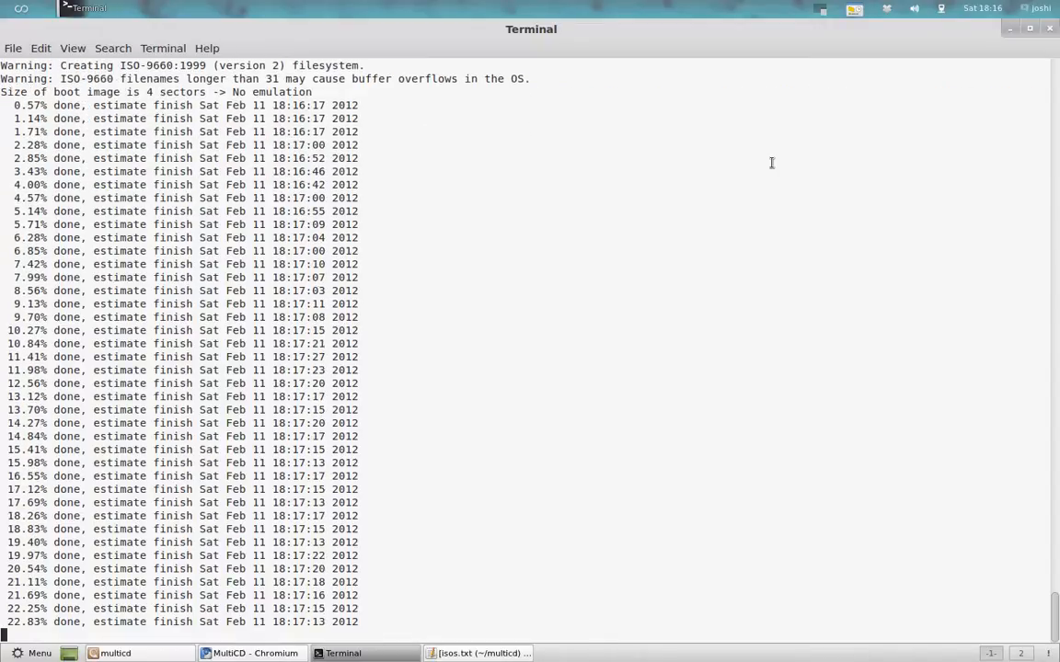
- Follow the output until multicd.iso (1711 MB) is written, then bring up the multicd folder
{"action": "scroll", "scroll_direction": "down", "scroll_amount": 3}
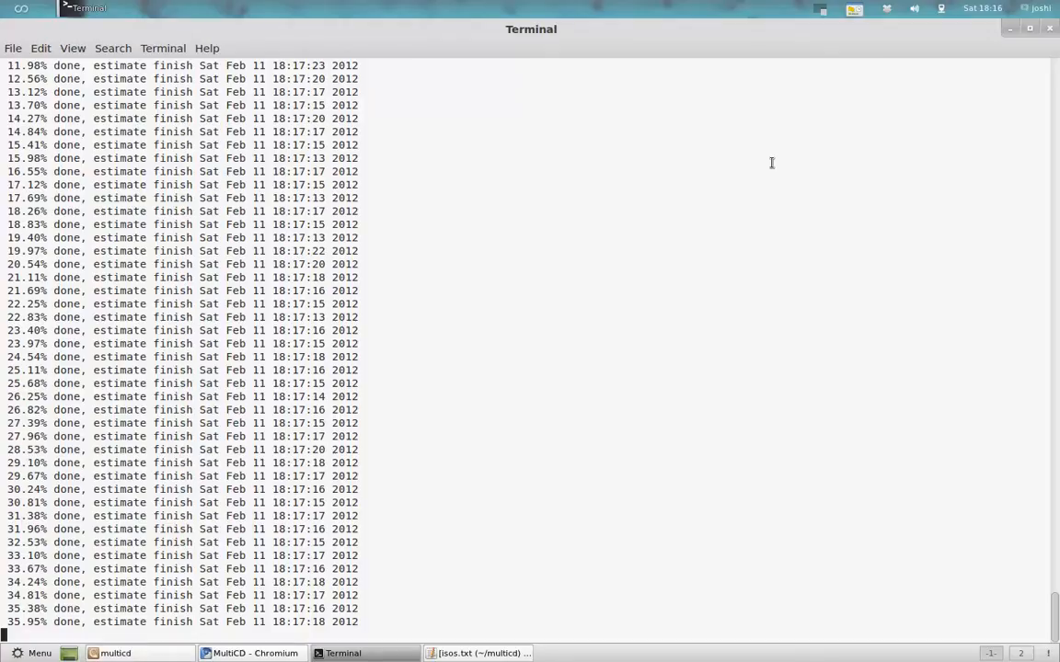
{"action": "scroll", "scroll_direction": "down", "scroll_amount": 3}
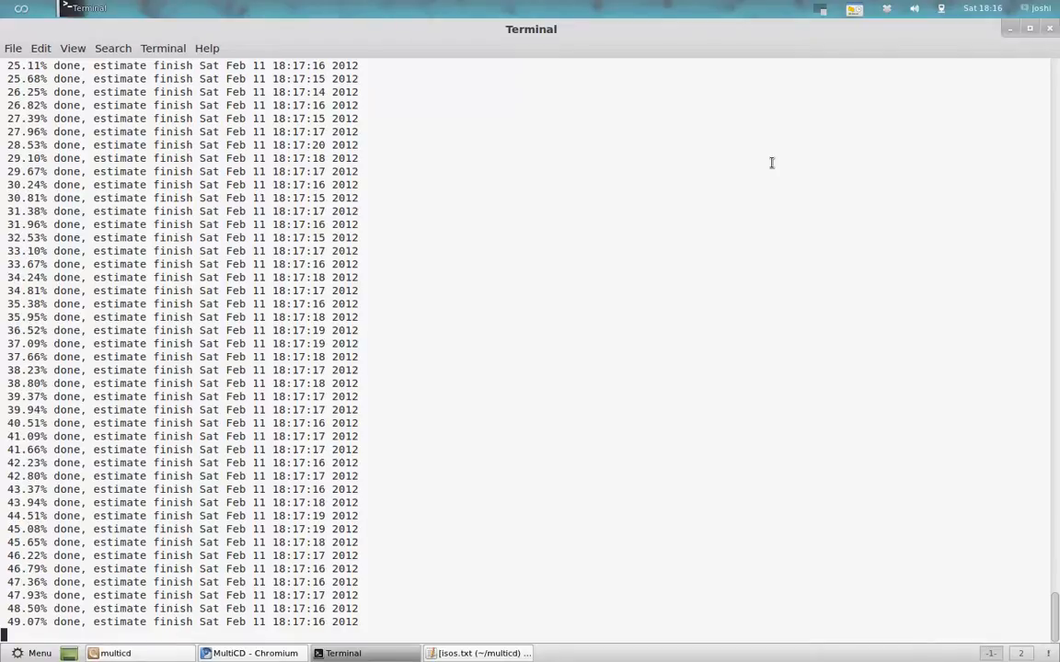
{"action": "left_click", "coordinate": [853, 8]}
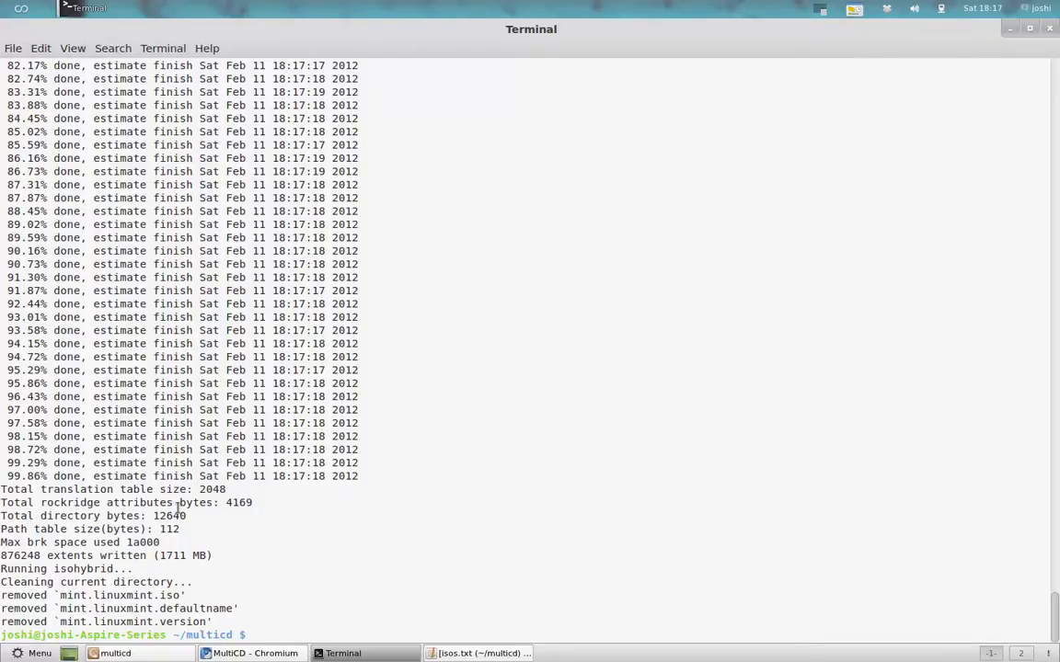
{"action": "left_click", "coordinate": [114, 653]}
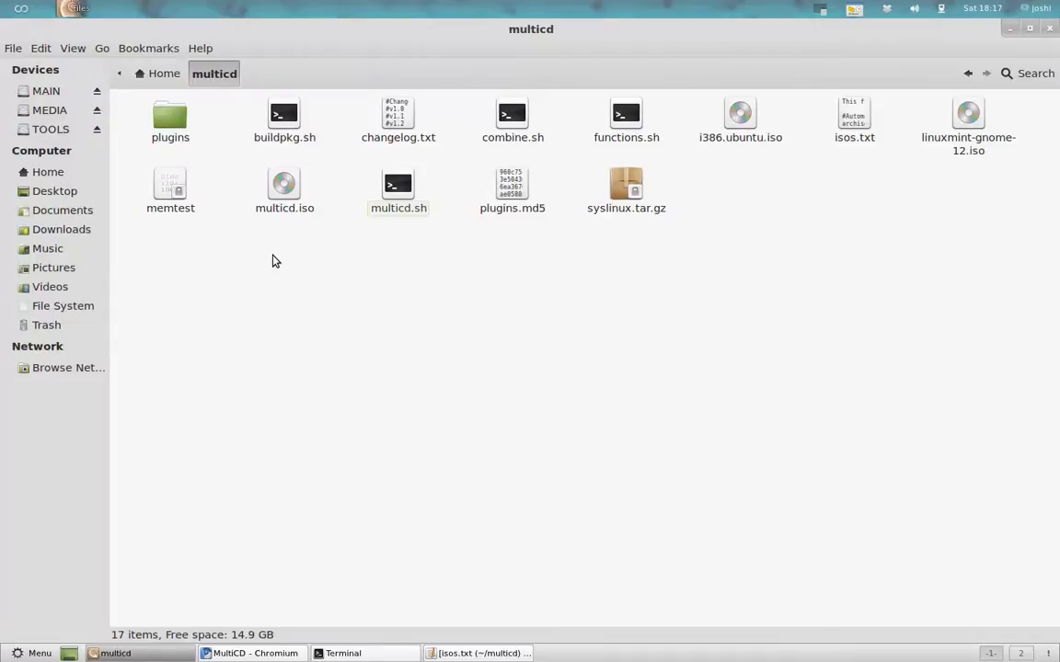
- Check multicd.iso's Properties showing a 1.8 GB raw CD image, then return to the MultiCD page
{"action": "right_click", "coordinate": [284, 184]}
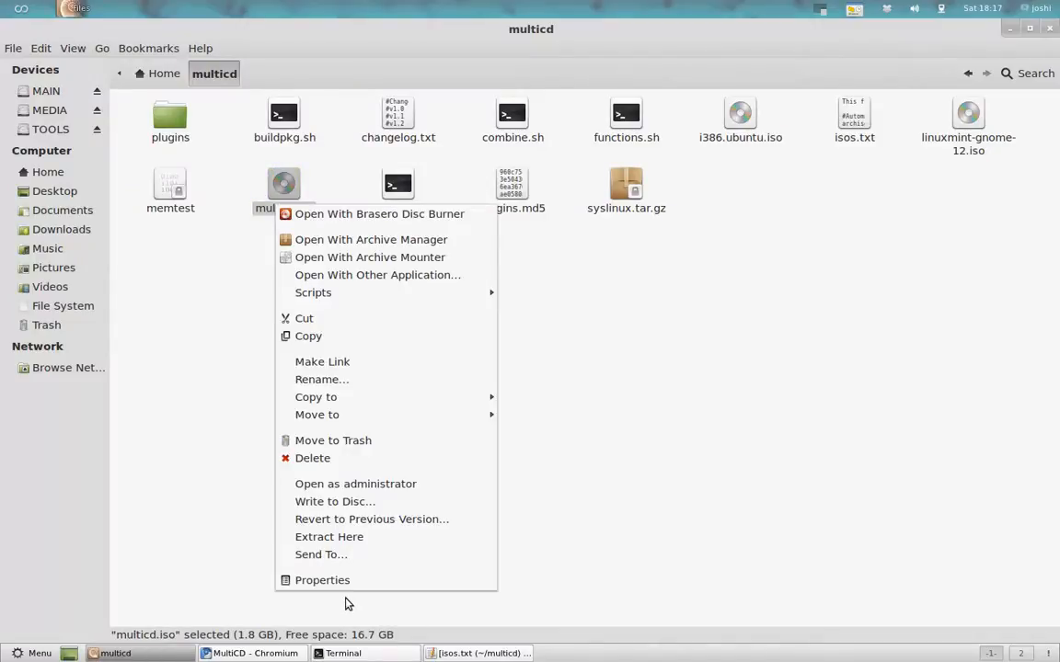
{"action": "left_click", "coordinate": [322, 580]}
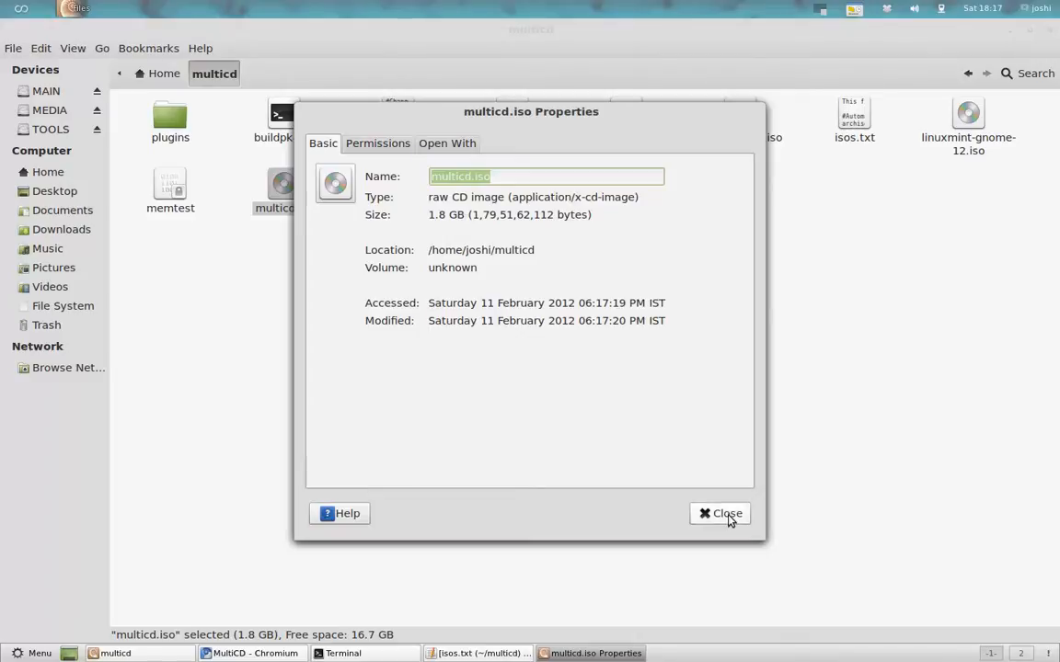
{"action": "left_click", "coordinate": [720, 514]}
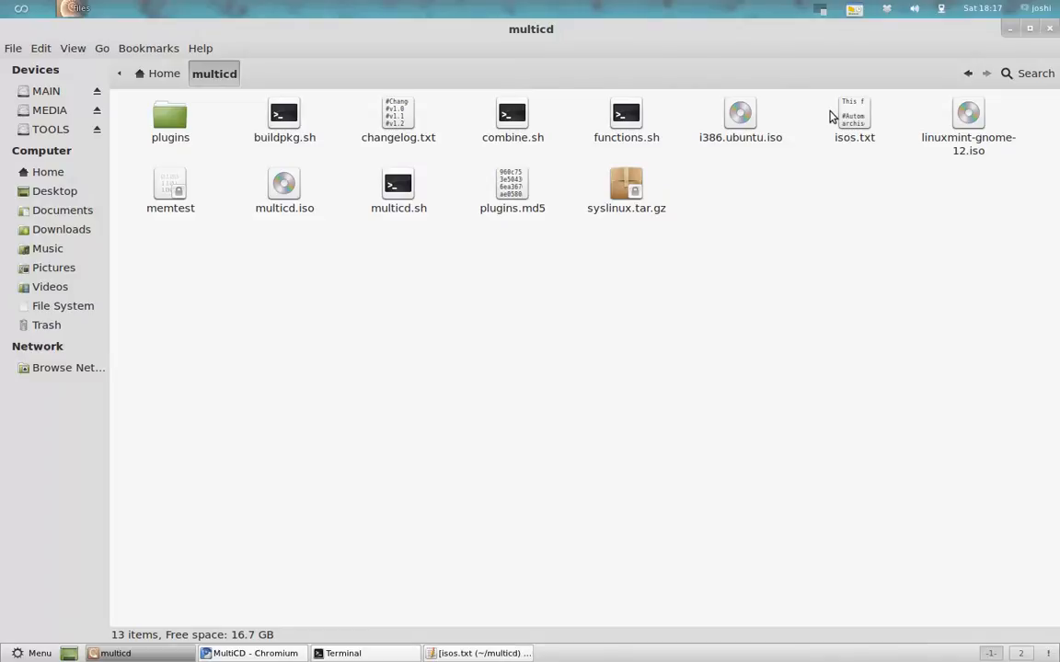
{"action": "left_click", "coordinate": [250, 653]}
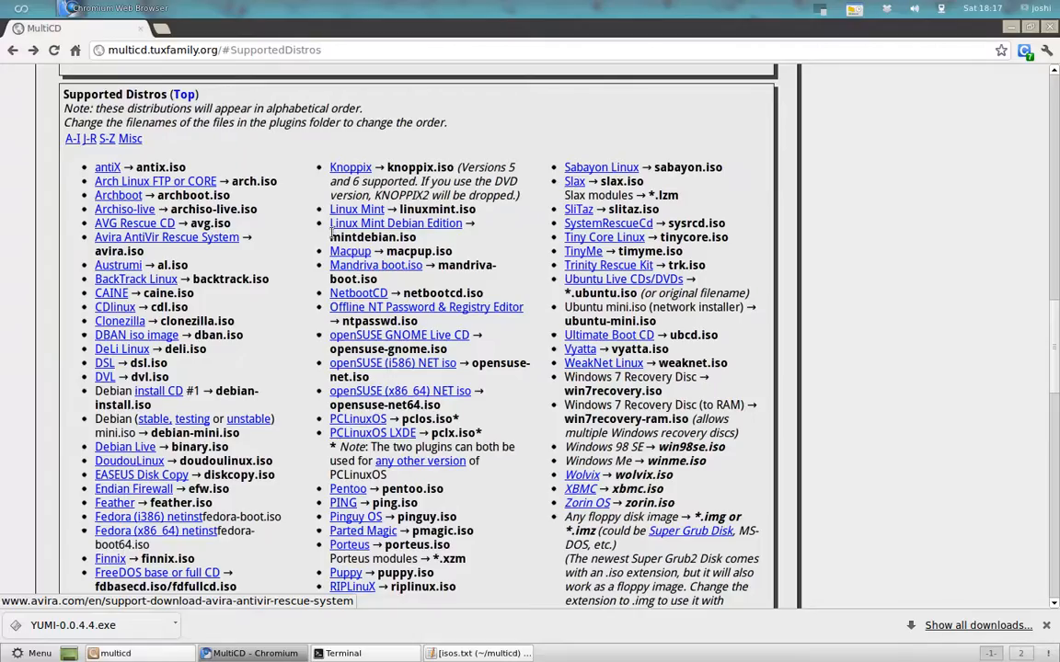